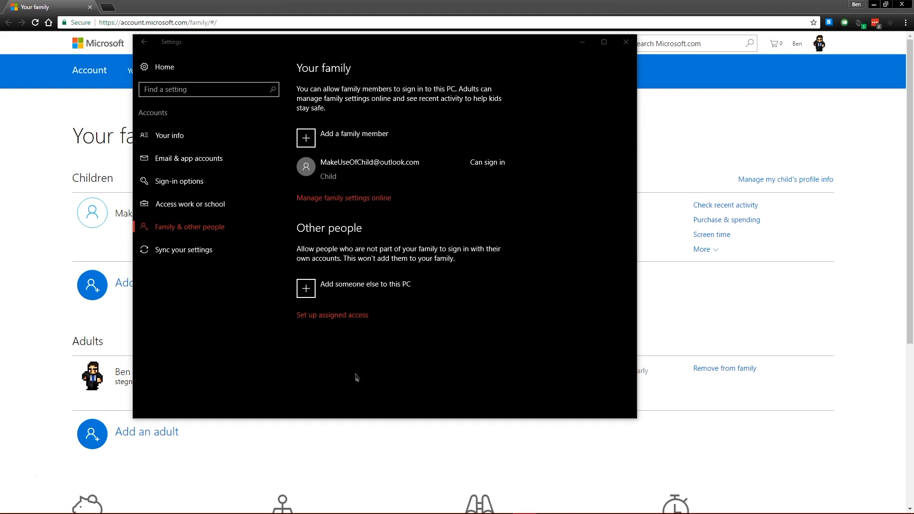
# - Reach Family & other people in Settings accounts, then minimize Settings to show the Microsoft Family page
pyautogui.click(335, 368)
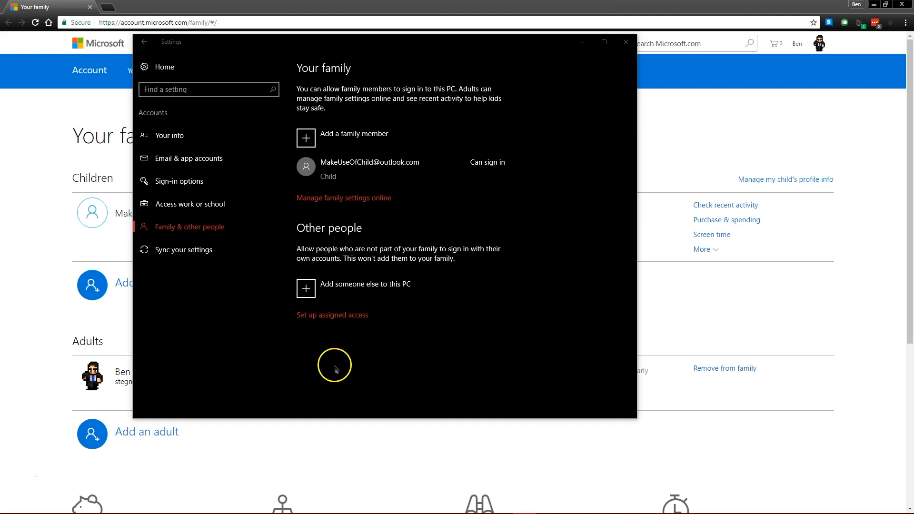
pyautogui.click(165, 67)
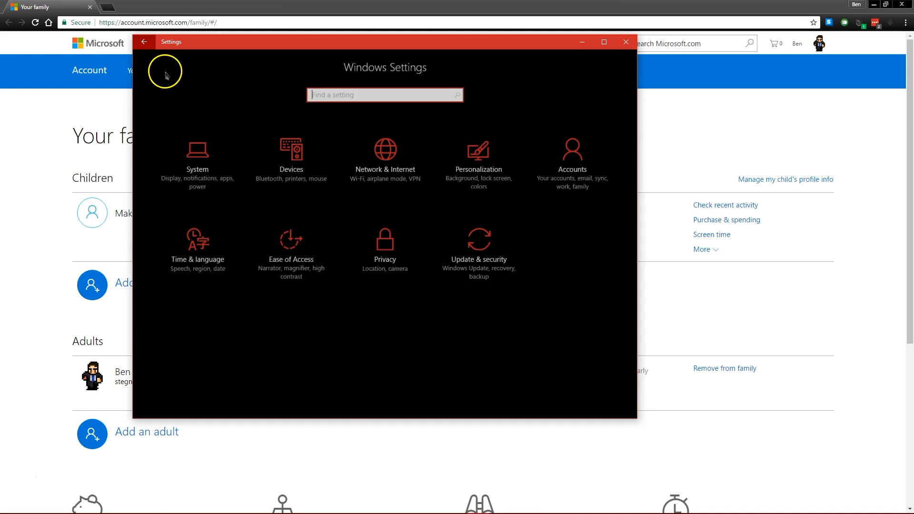
pyautogui.click(571, 158)
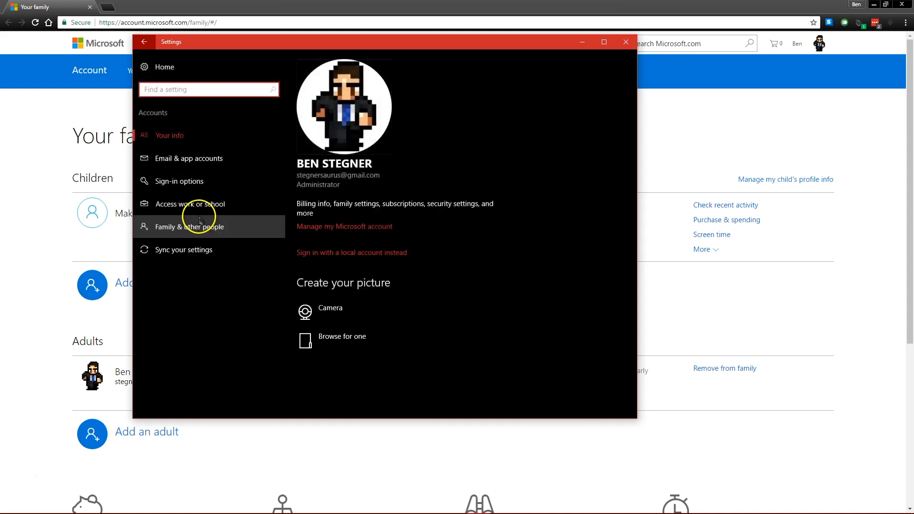
pyautogui.click(190, 227)
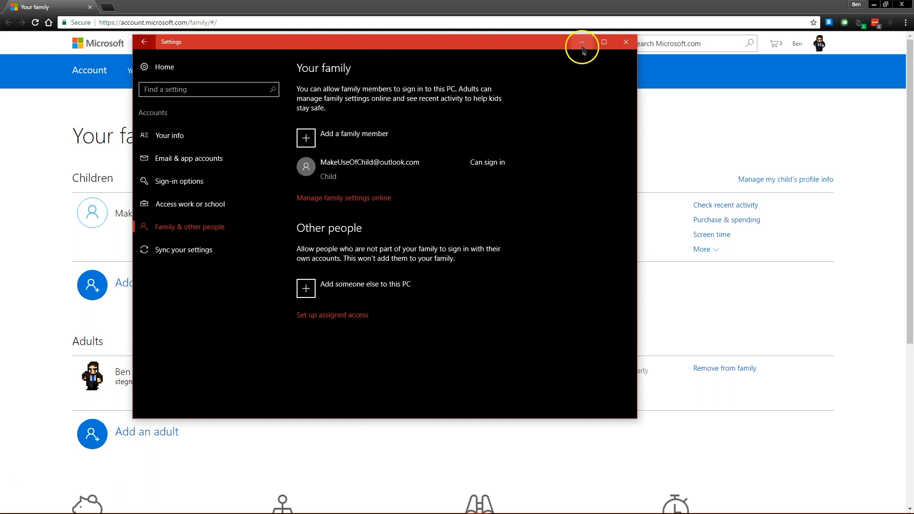
pyautogui.click(581, 42)
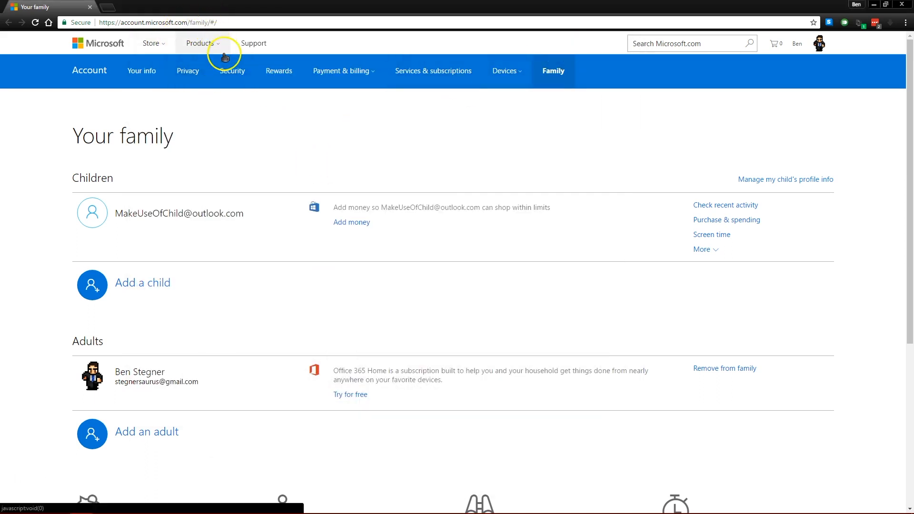
pyautogui.moveTo(542, 231)
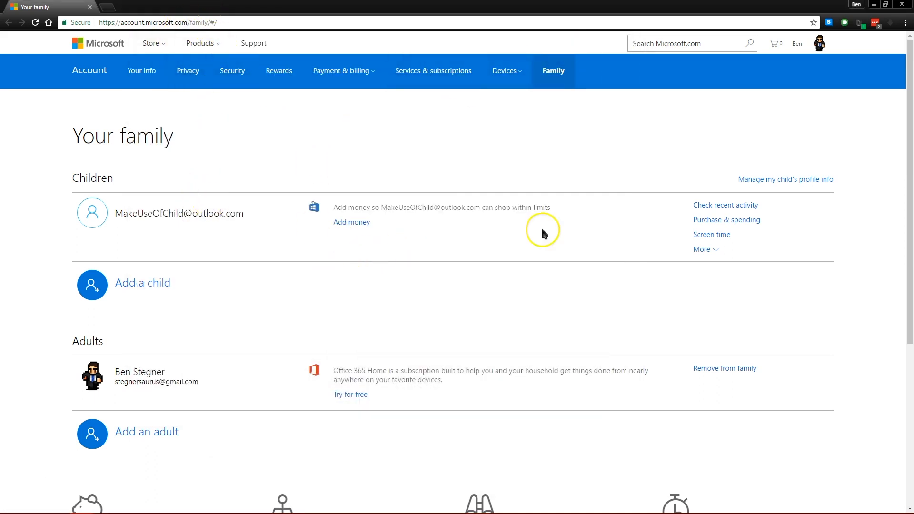
# - Turn activity reporting On for the child with weekly reports emailed to the parent
pyautogui.click(725, 205)
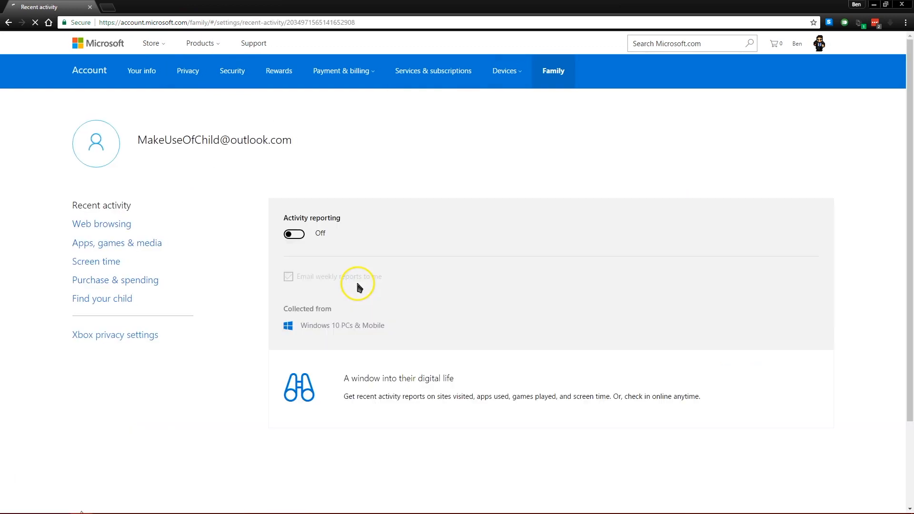
pyautogui.click(294, 234)
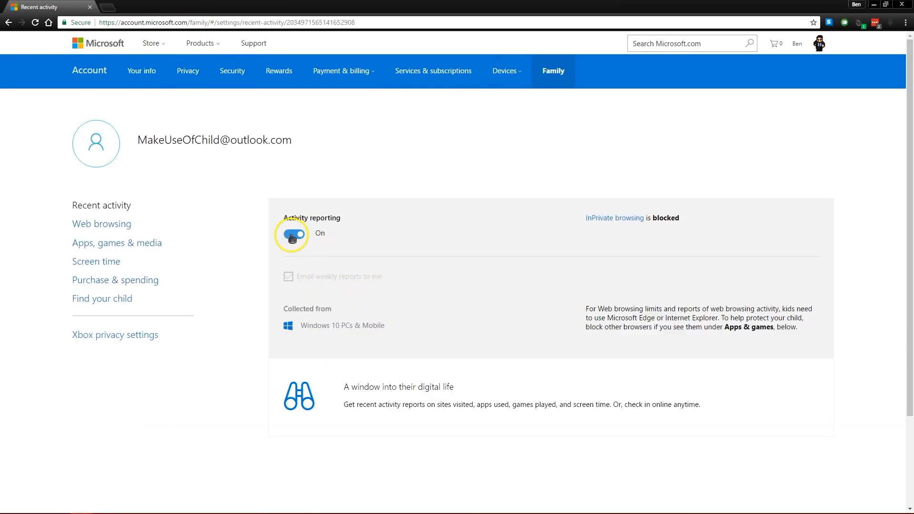
pyautogui.click(293, 234)
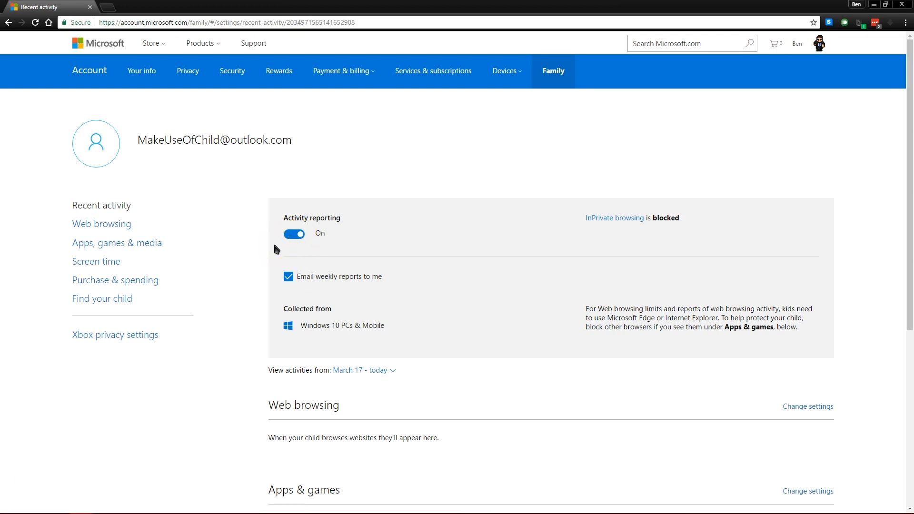
pyautogui.scroll(-3)
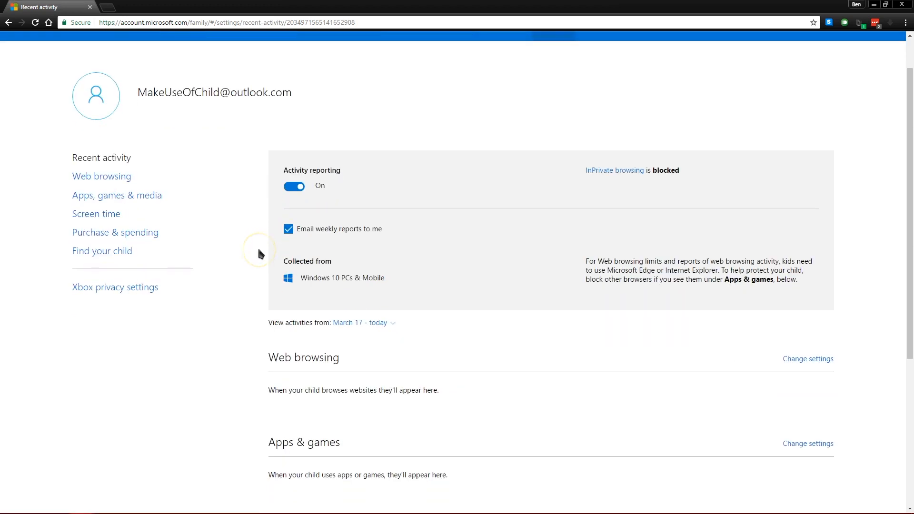
pyautogui.scroll(-3)
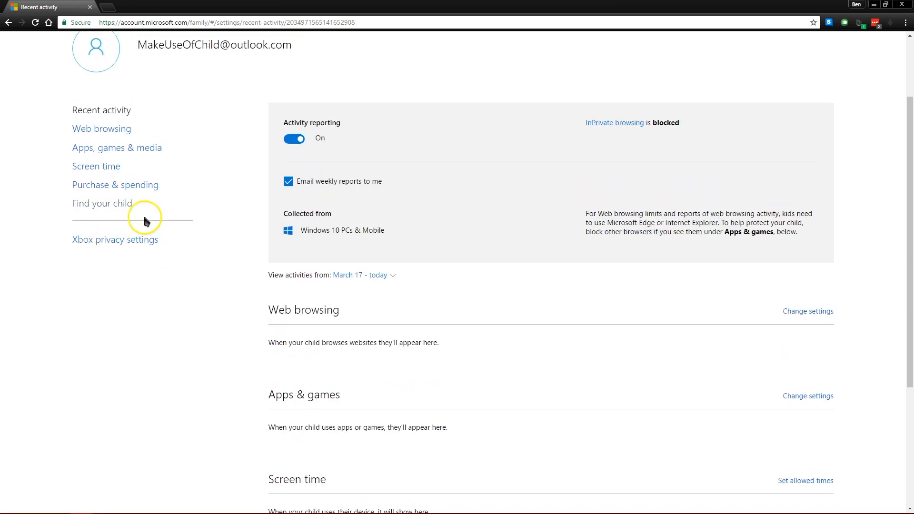
# - In Web browsing, restrict the child to only websites on the allowed list
pyautogui.click(102, 129)
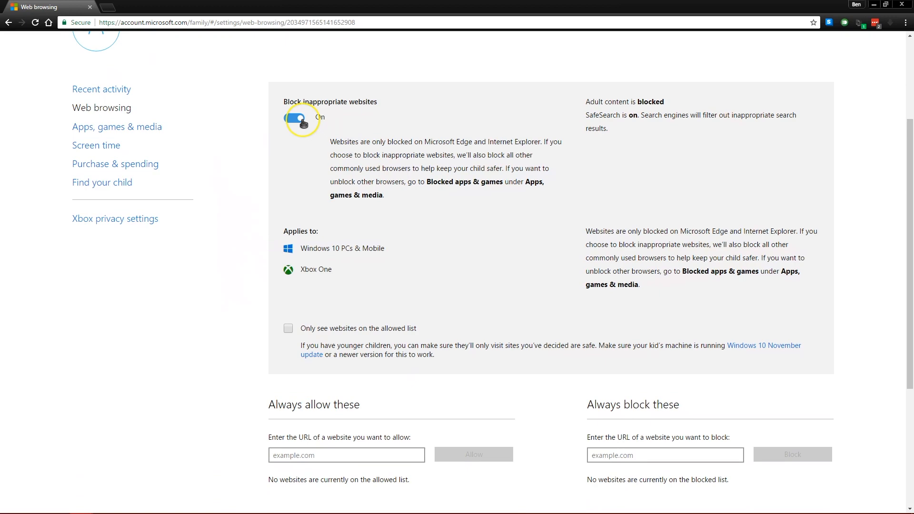
pyautogui.scroll(-3)
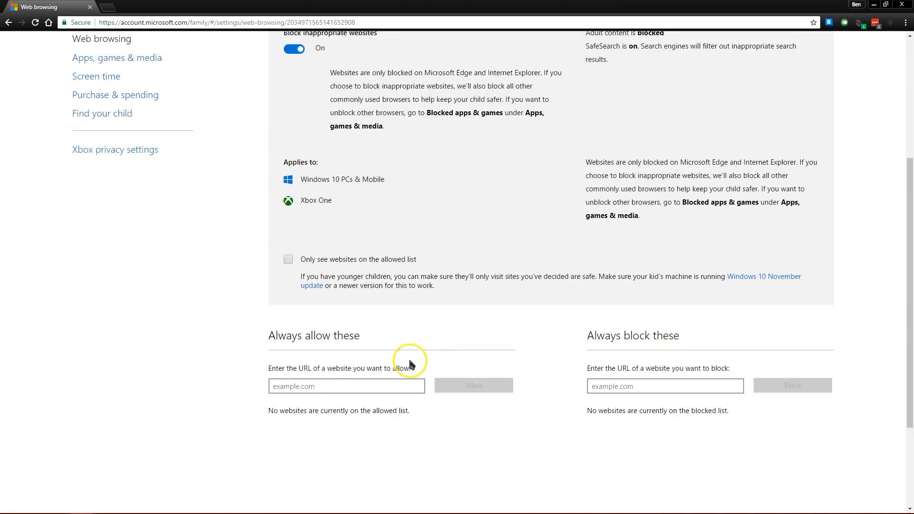
pyautogui.scroll(-3)
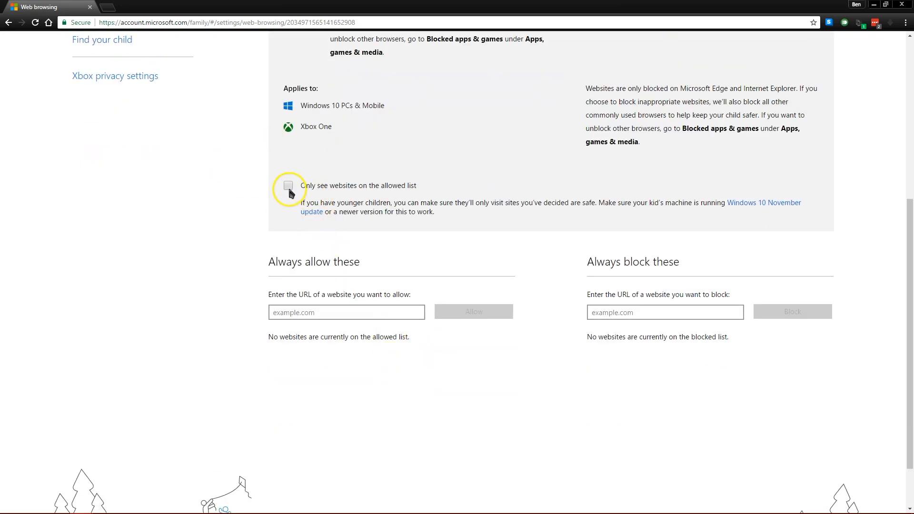
pyautogui.click(288, 186)
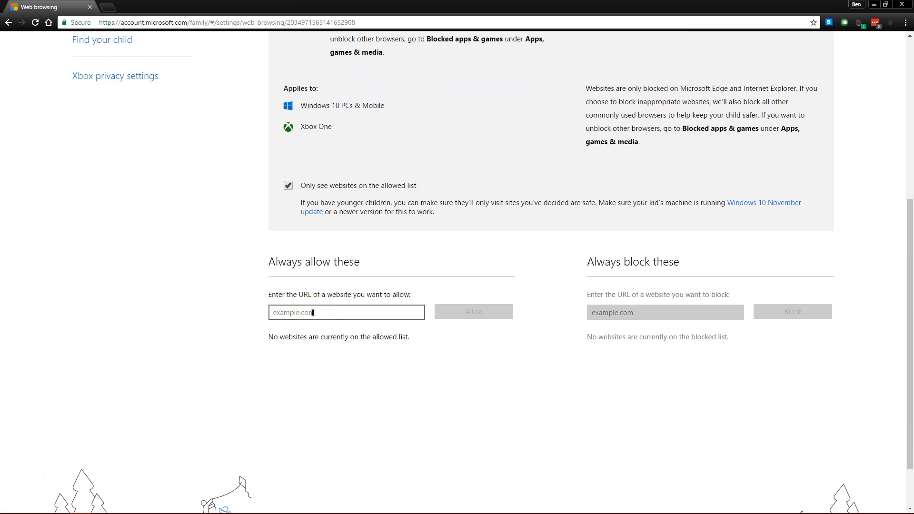
pyautogui.scroll(3)
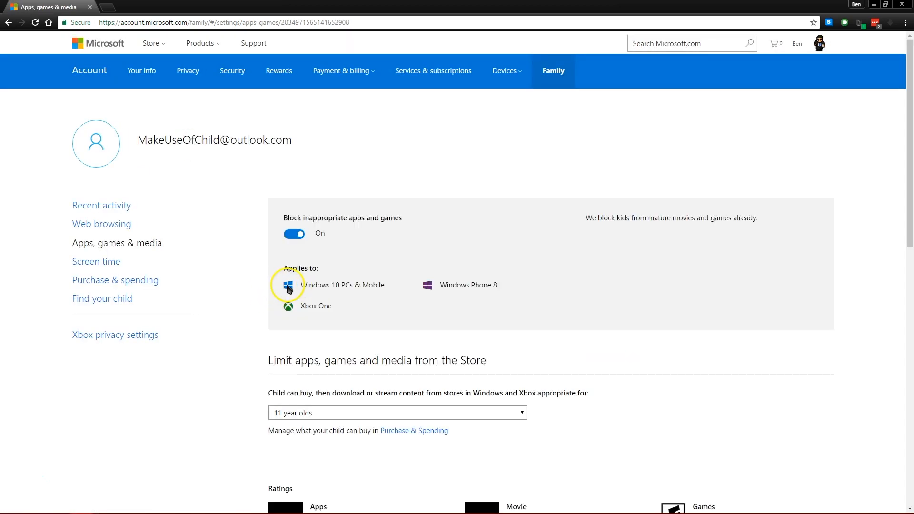
# - Review the 11 year olds rating limit and blocked apps, then show the child's Purchase & spending page
pyautogui.scroll(-3)
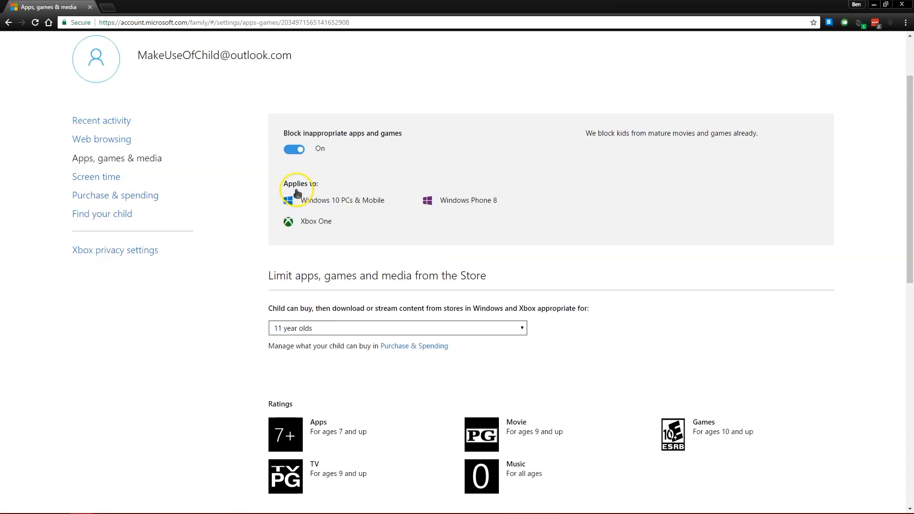
pyautogui.scroll(-3)
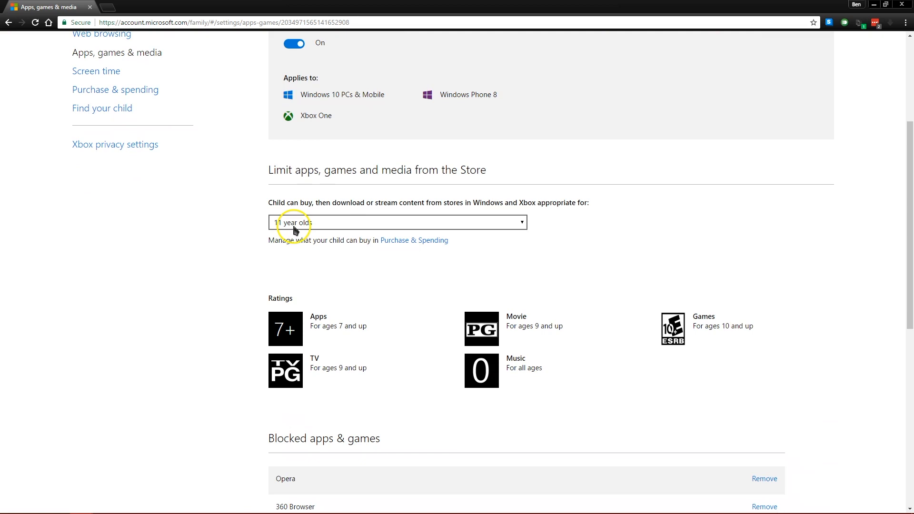
pyautogui.scroll(-3)
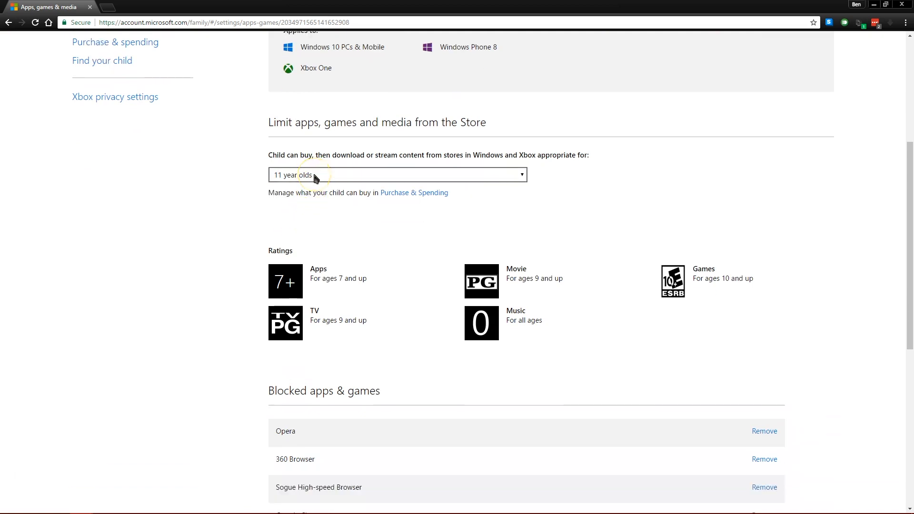
pyautogui.scroll(-3)
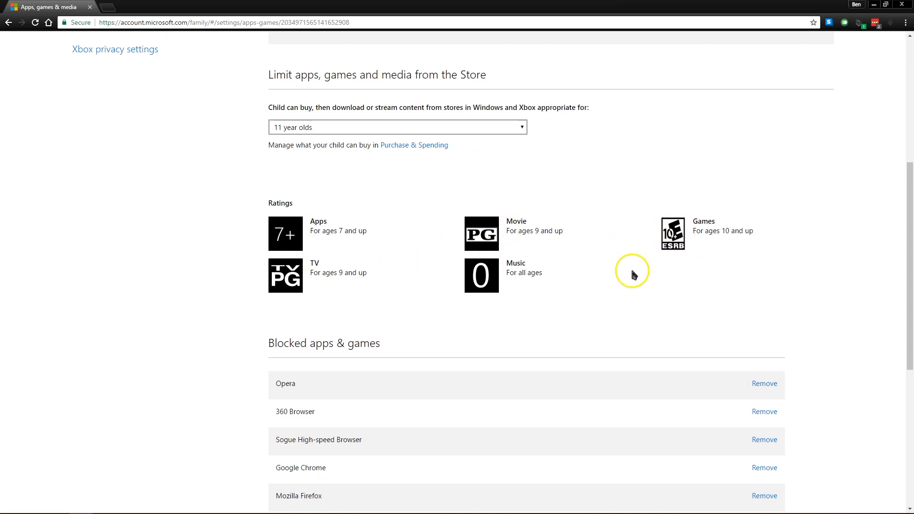
pyautogui.moveTo(239, 303)
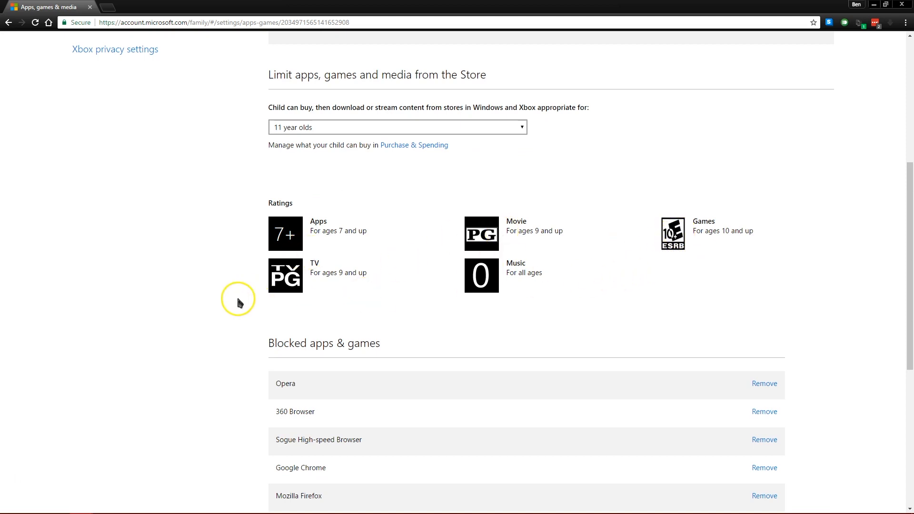
pyautogui.click(414, 144)
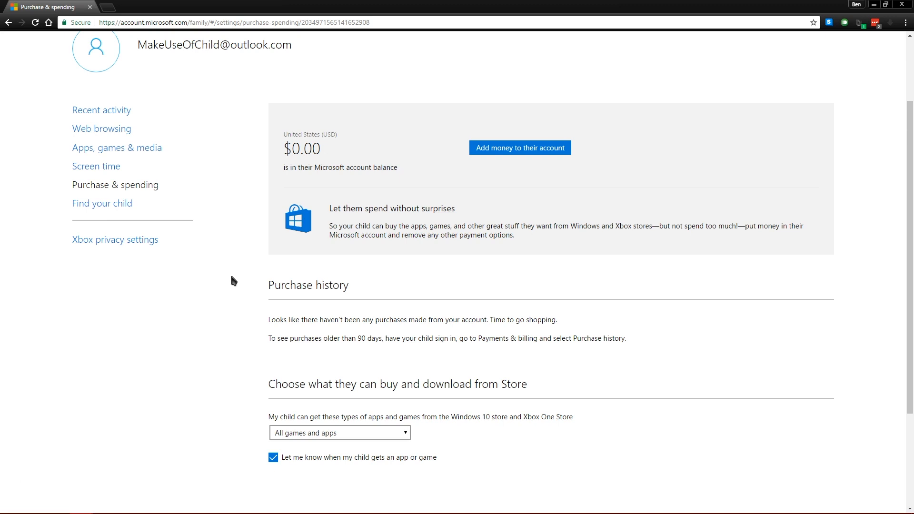
pyautogui.moveTo(274, 244)
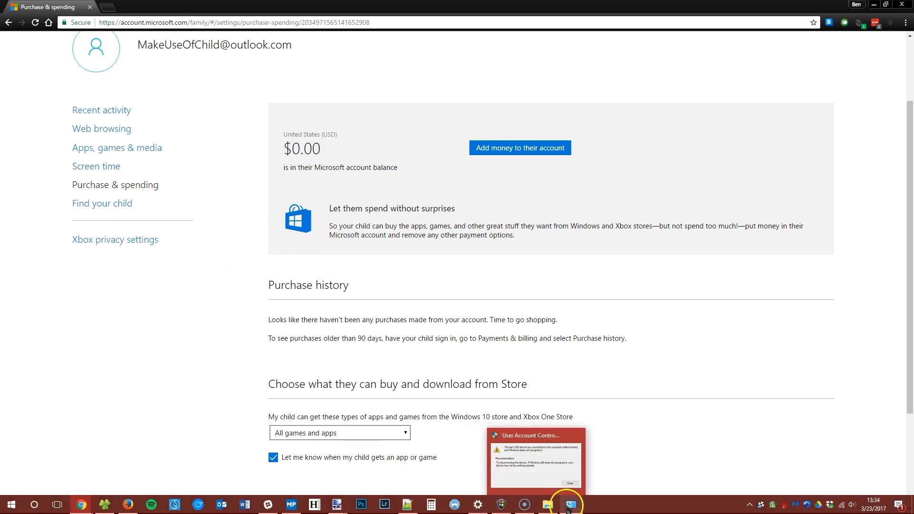
# - Bring up User Account Control Settings from the taskbar over the Family page
pyautogui.click(568, 505)
pyautogui.write('group')
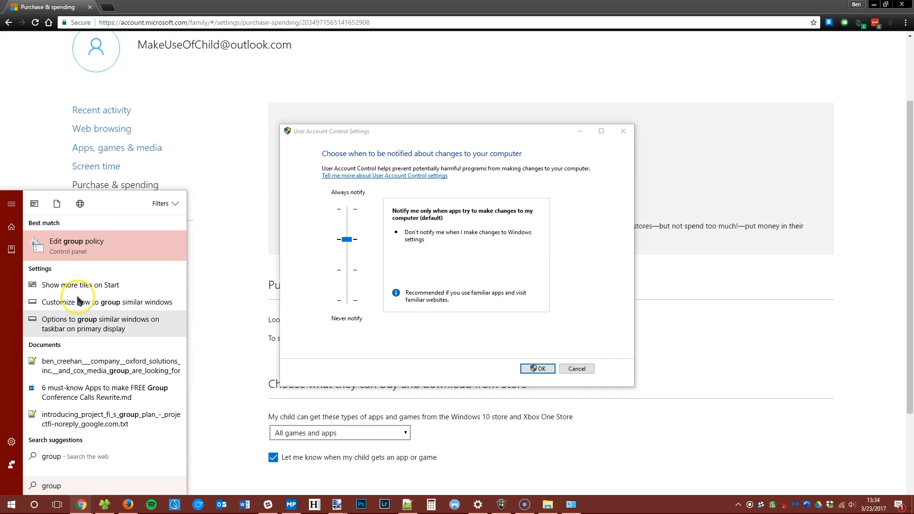
pyautogui.click(76, 241)
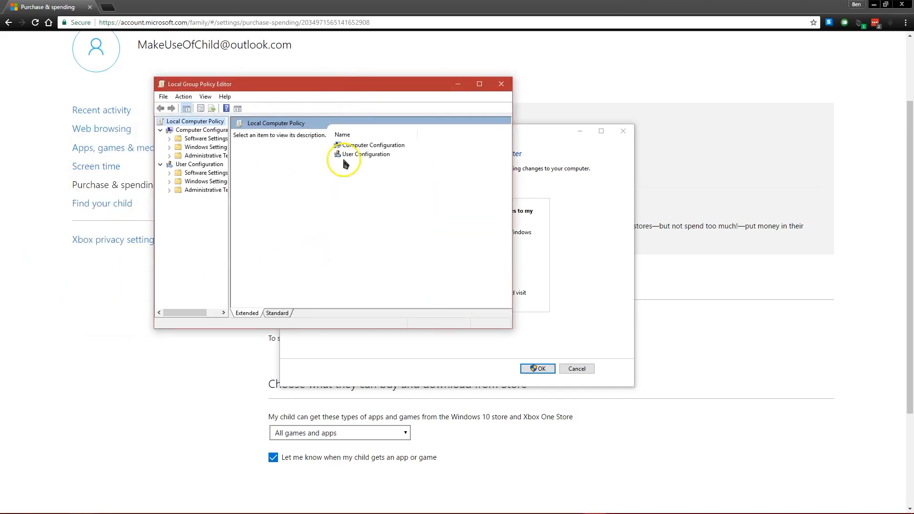
pyautogui.moveTo(326, 234)
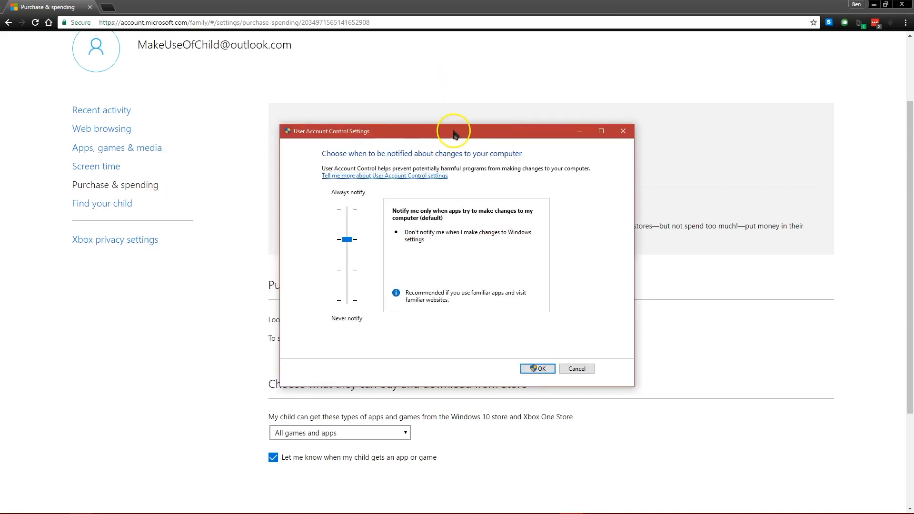
pyautogui.click(536, 369)
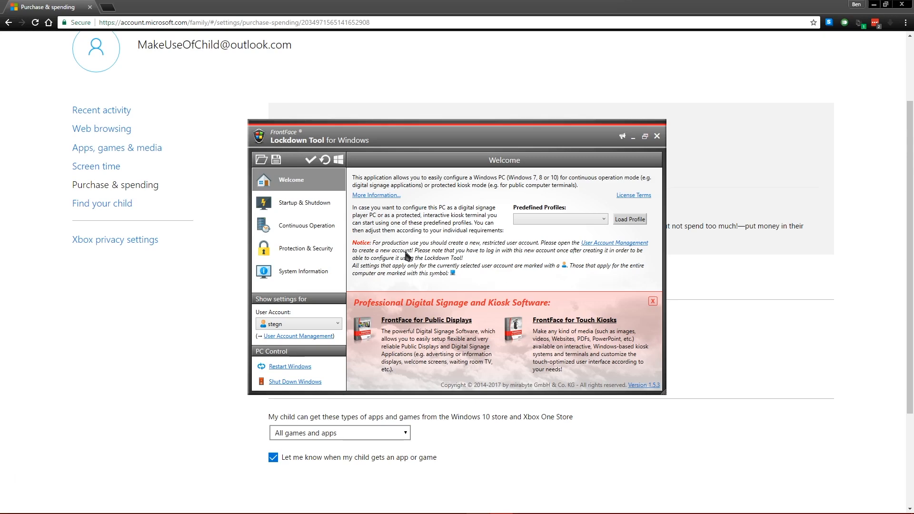
pyautogui.click(305, 202)
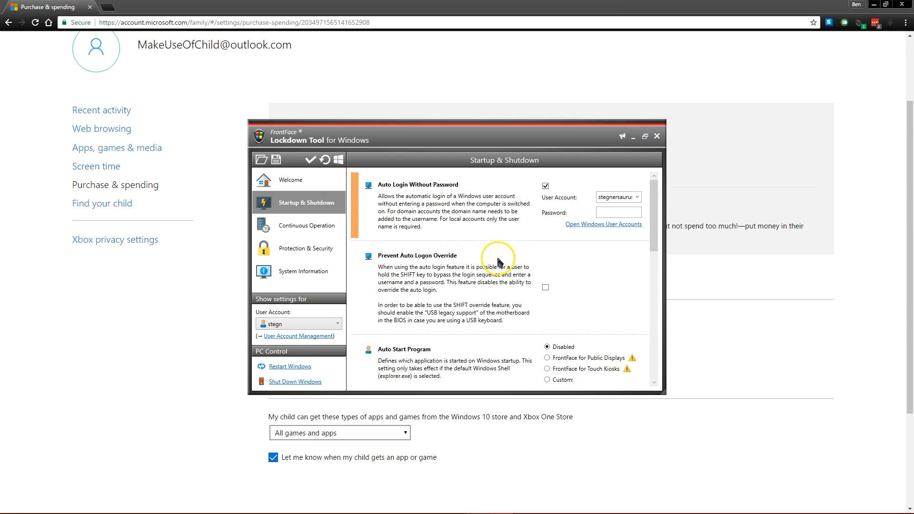
pyautogui.scroll(-3)
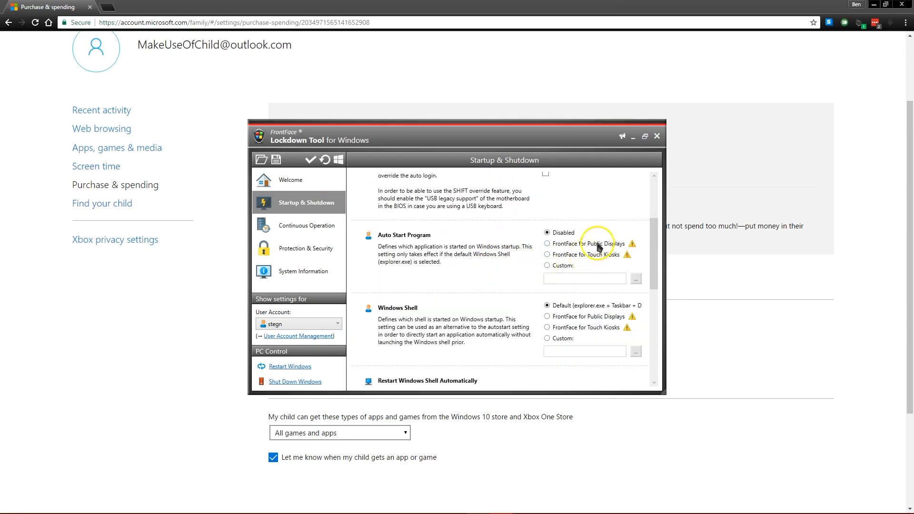
pyautogui.click(313, 226)
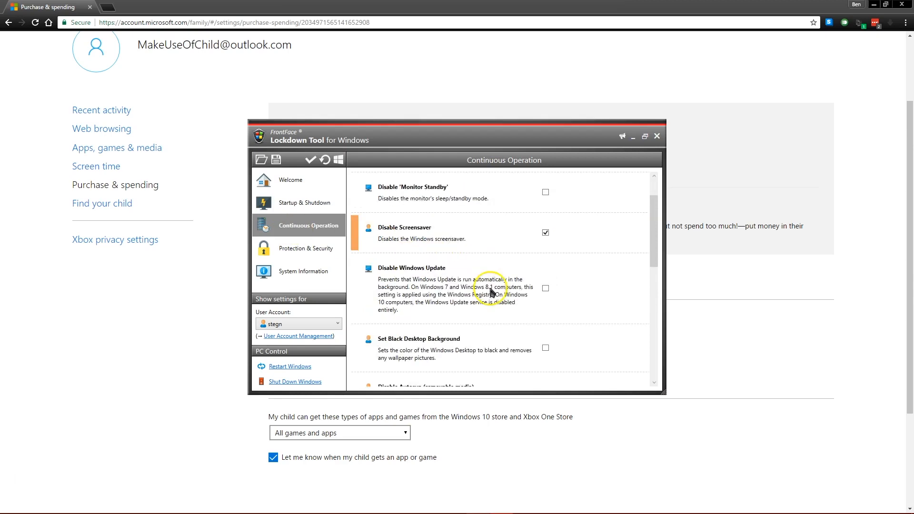
pyautogui.scroll(-3)
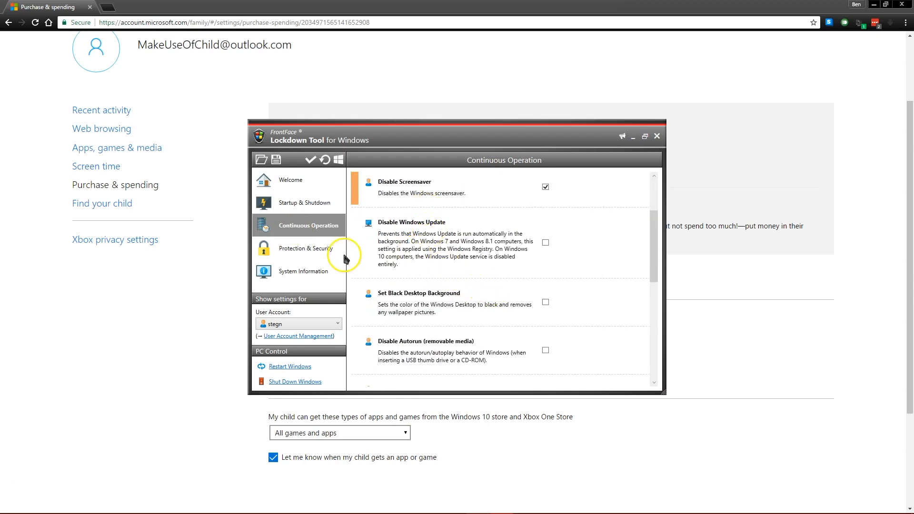
pyautogui.click(304, 248)
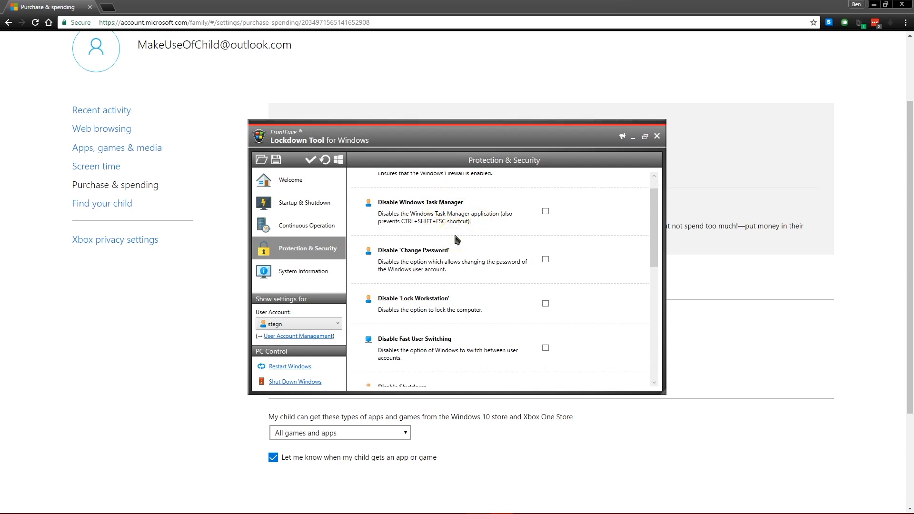
pyautogui.scroll(-3)
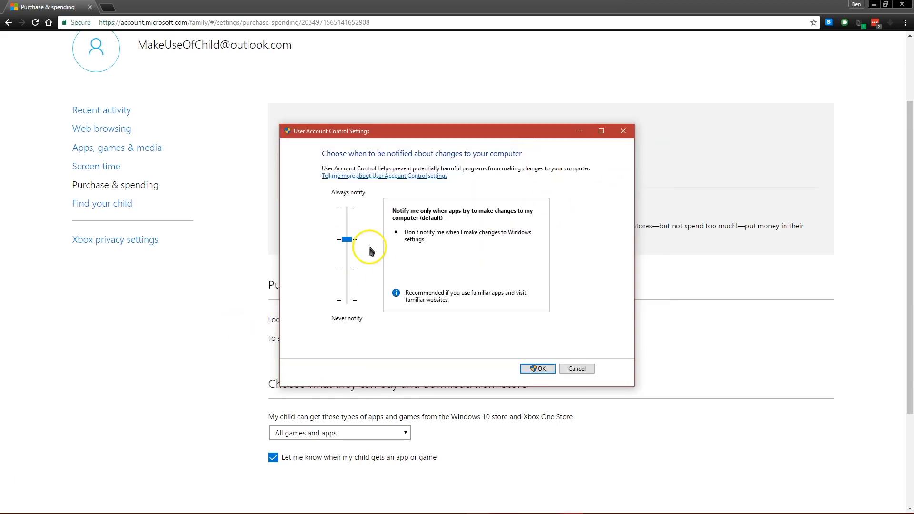
# - Confirm OK to close User Account Control Settings, leaving the Purchase & spending page
pyautogui.click(536, 369)
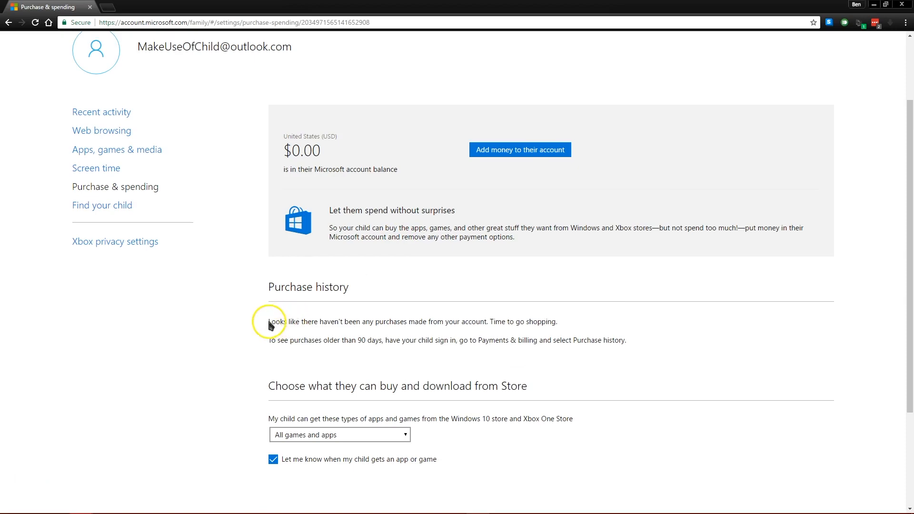